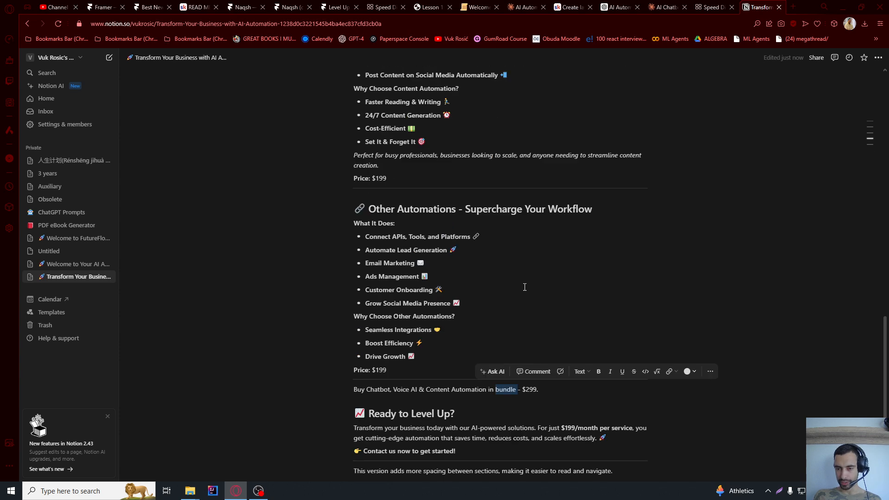
# - Publish the AI Automation services page to the web and view the live site
pyautogui.scroll(-3)
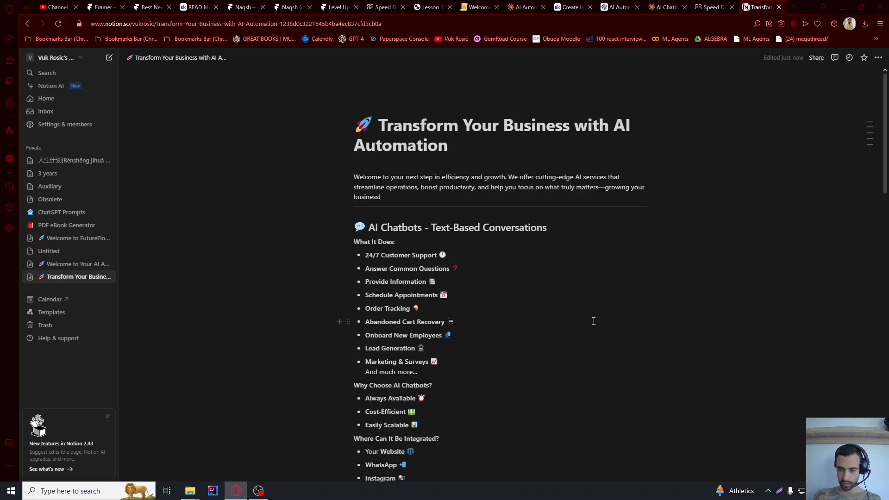
pyautogui.click(816, 57)
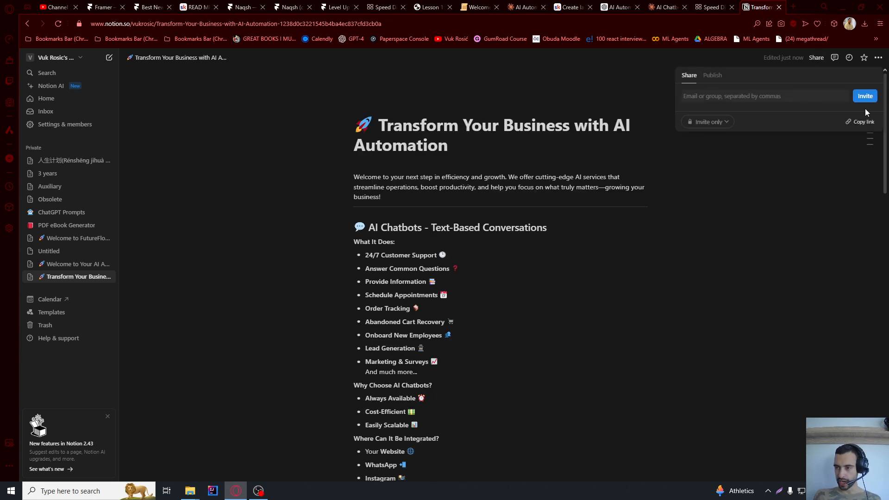
pyautogui.click(712, 75)
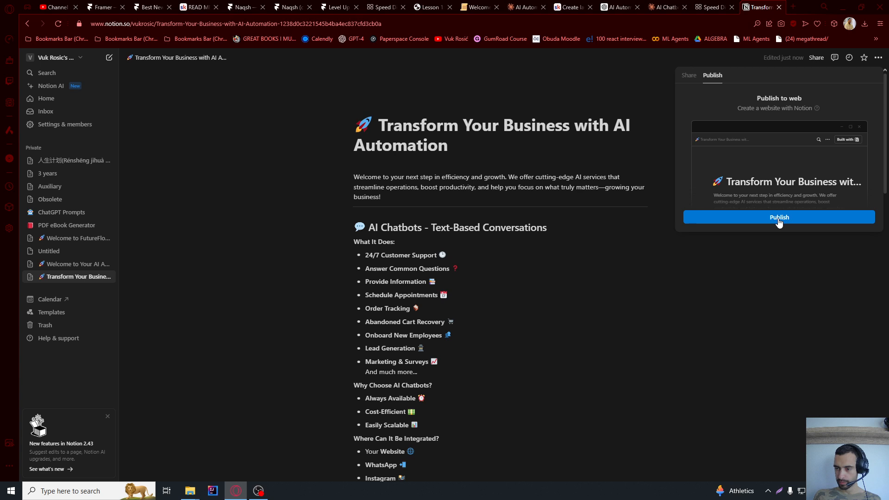
pyautogui.click(779, 217)
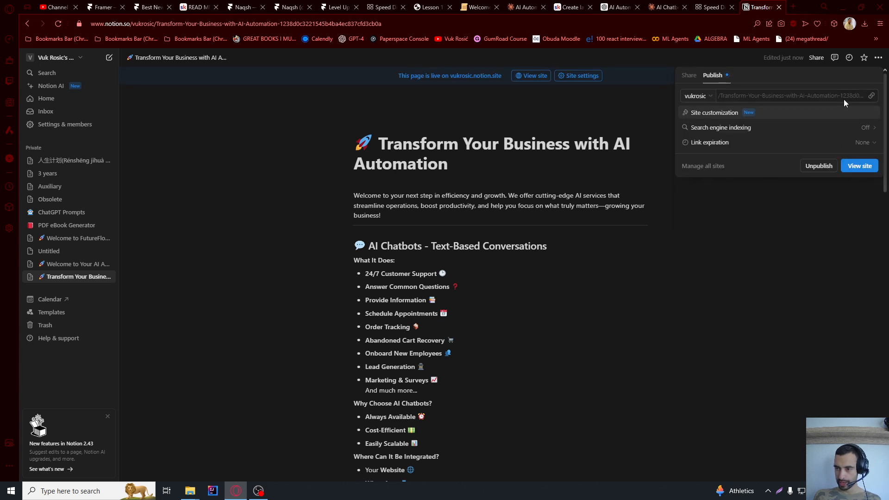
pyautogui.click(873, 95)
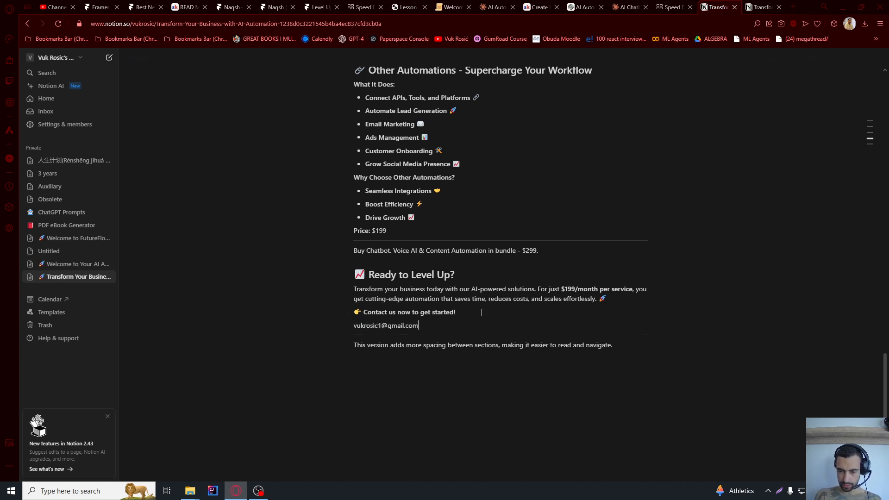
# - Select the leftover note line beneath 'Contact us now to get started!' for removal
pyautogui.tripleClick(484, 345)
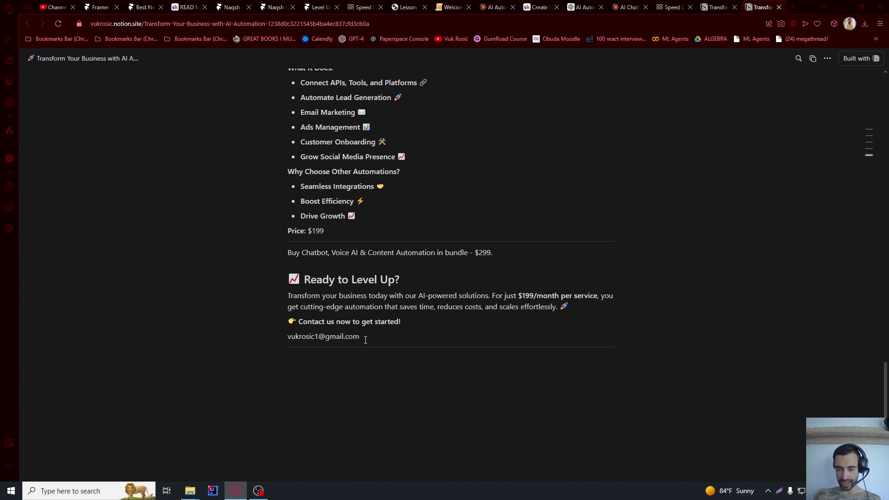
pyautogui.scroll(3)
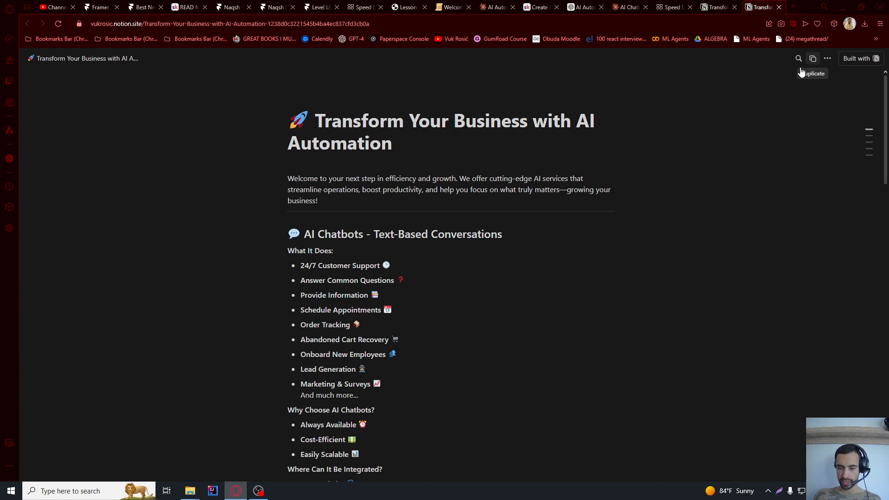
pyautogui.moveTo(571, 178)
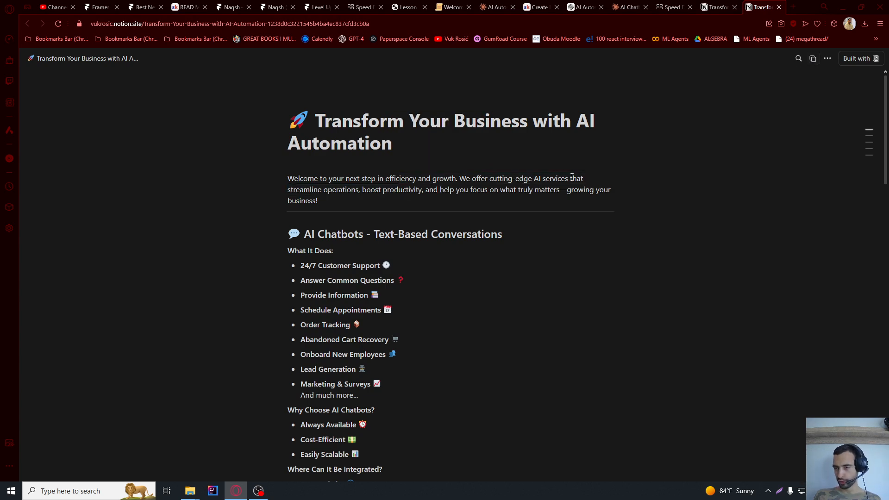